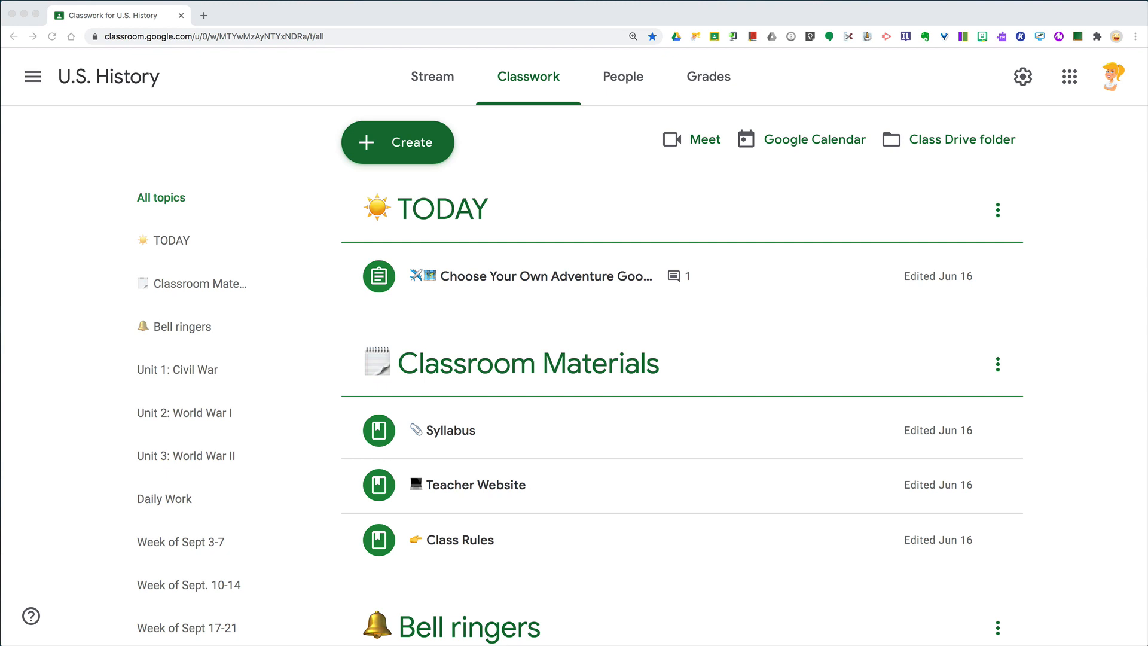
pyautogui.moveTo(546, 263)
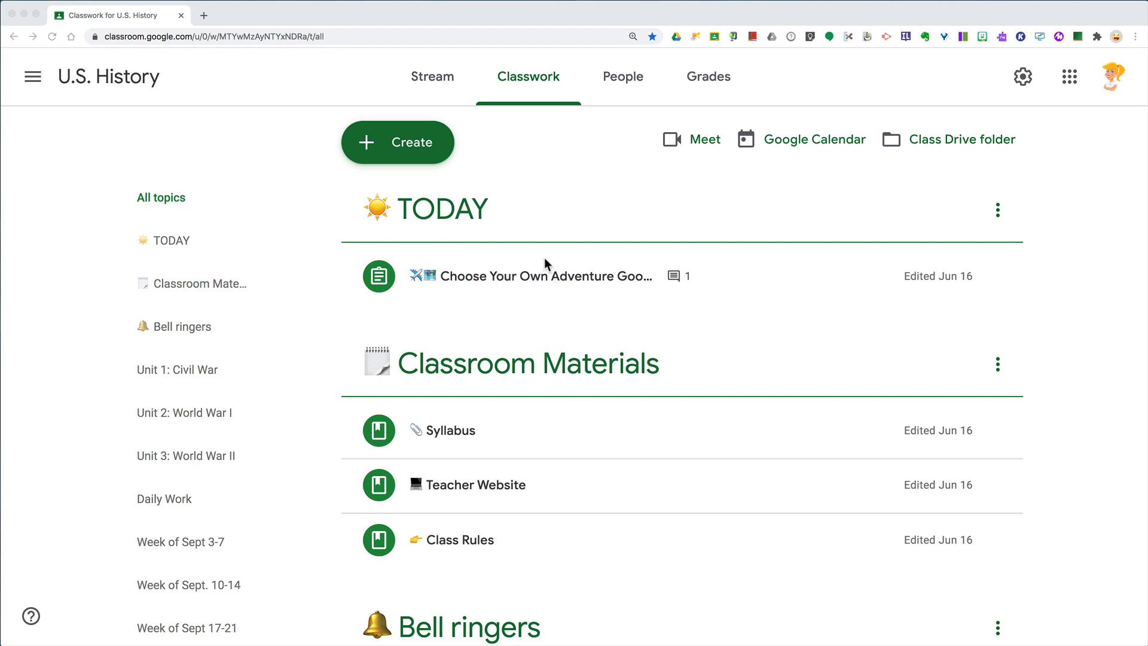
pyautogui.moveTo(431, 154)
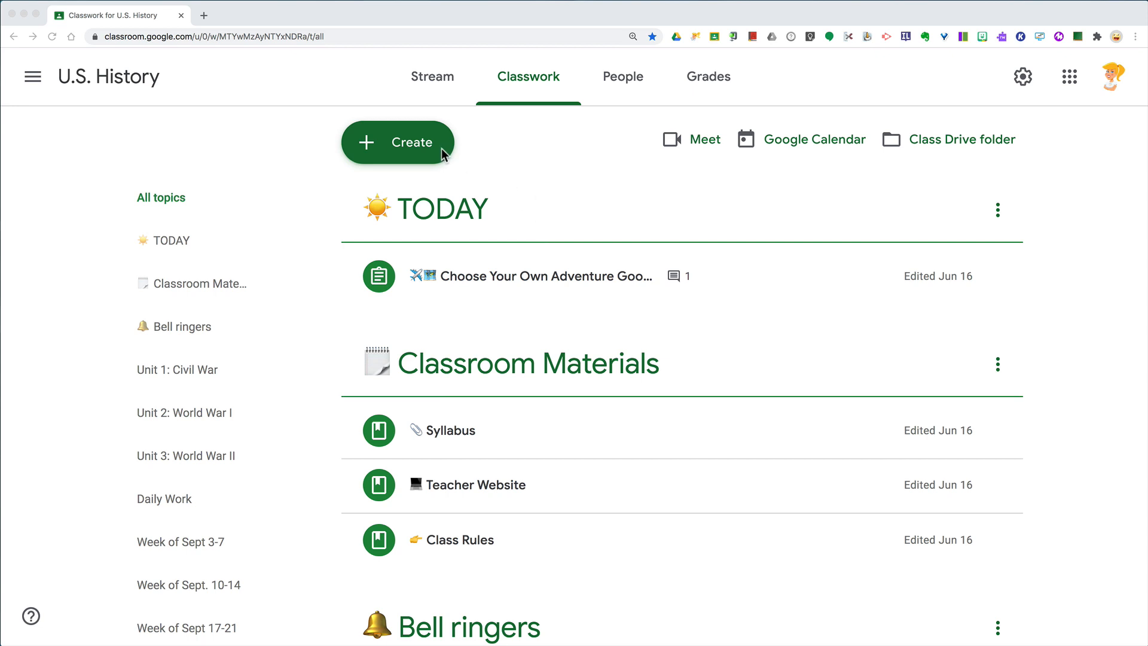
# Start a new blank Assignment in the U.S. History class from the Create menu
pyautogui.click(397, 141)
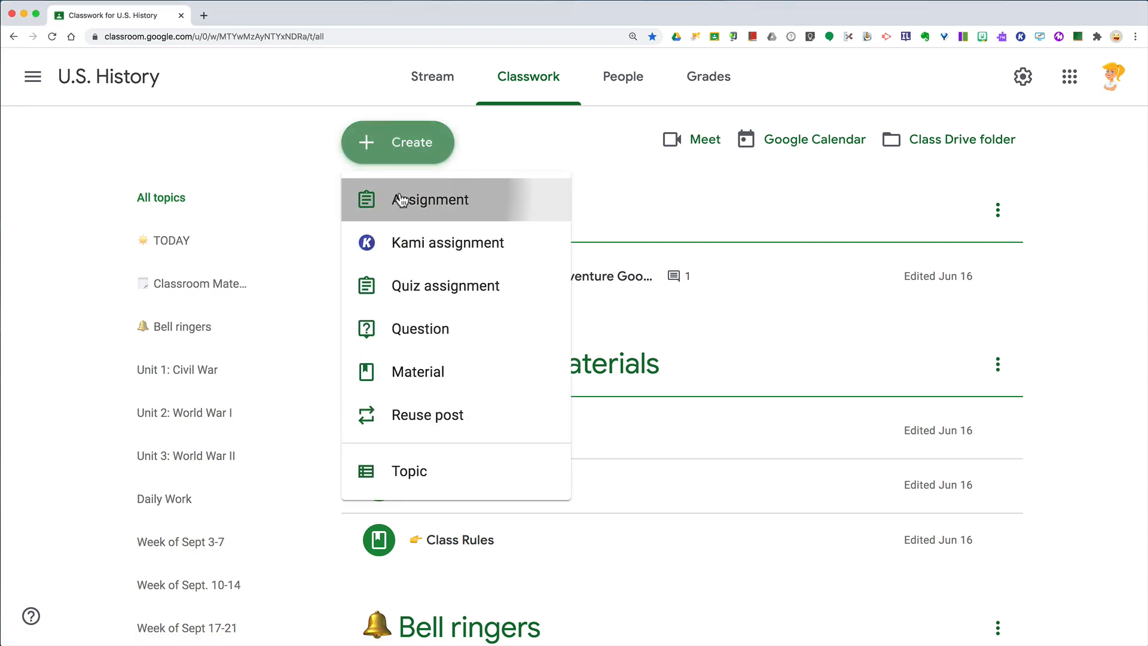
pyautogui.click(430, 200)
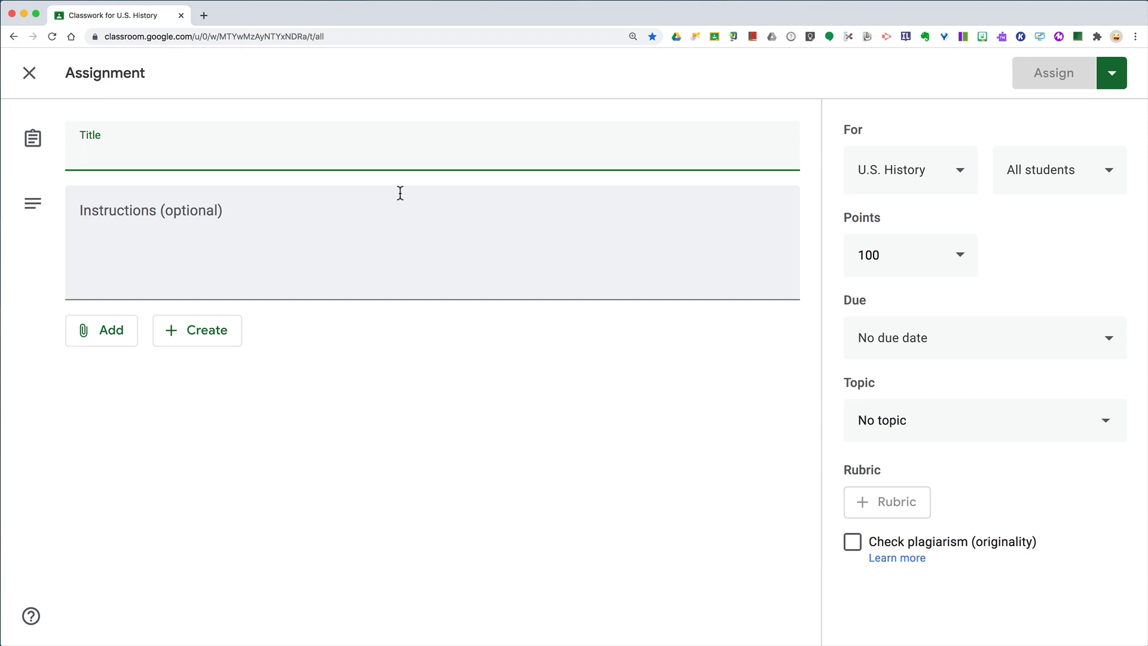
pyautogui.moveTo(942, 178)
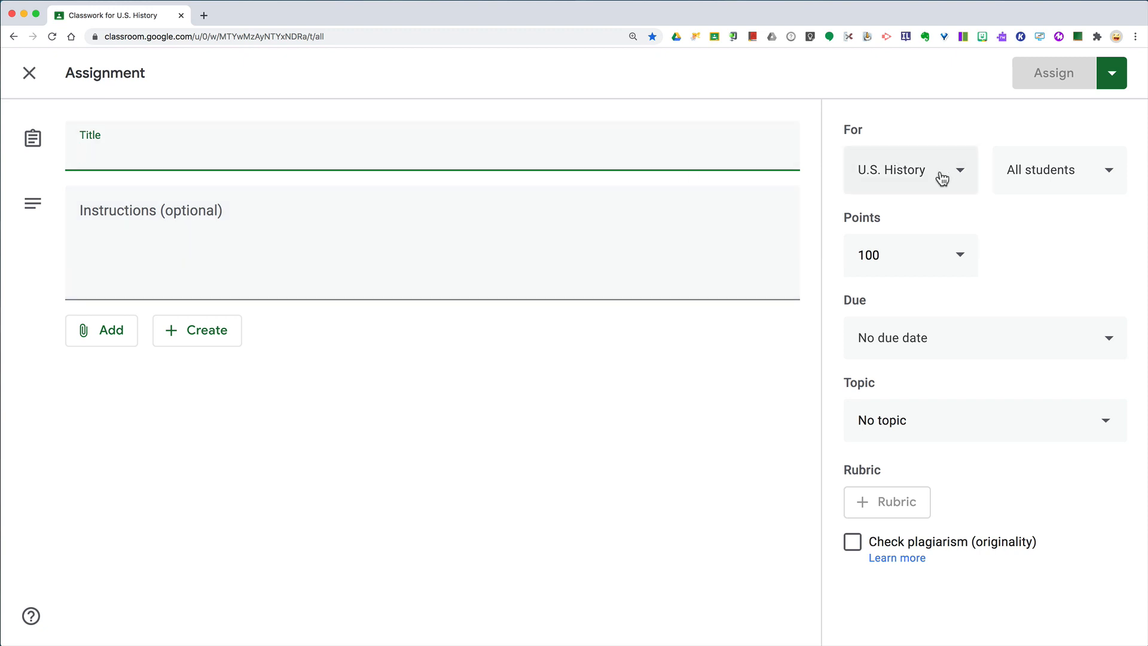
pyautogui.moveTo(967, 176)
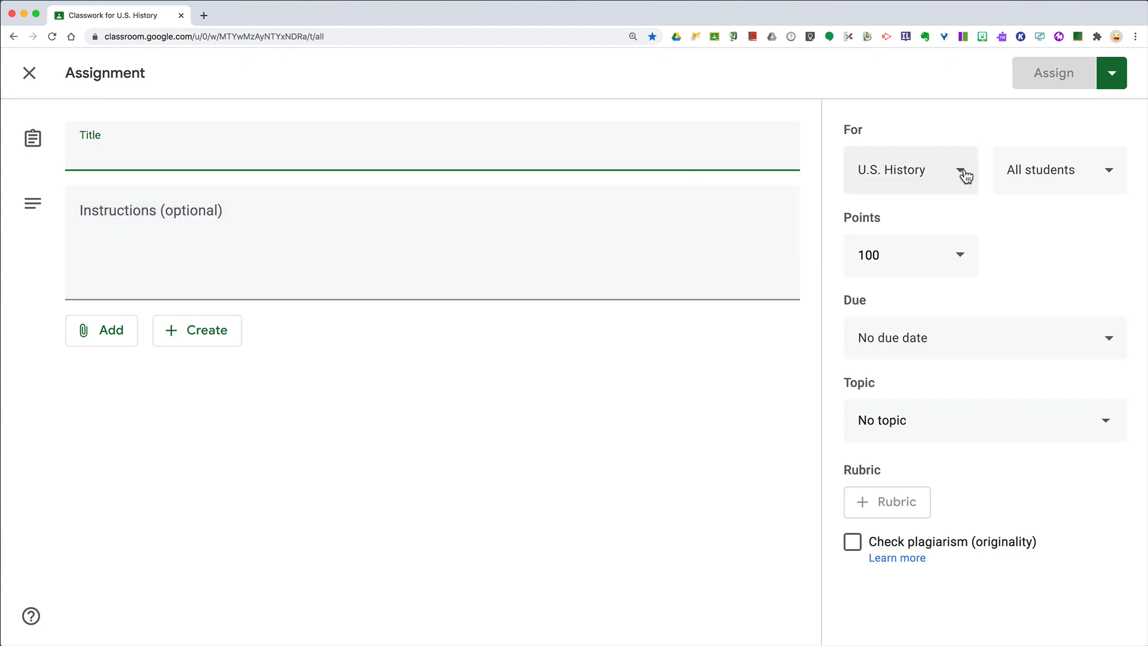
# Target the draft to 3 classes and reveal the Assign, Schedule, Save draft and Discard choices
pyautogui.click(907, 168)
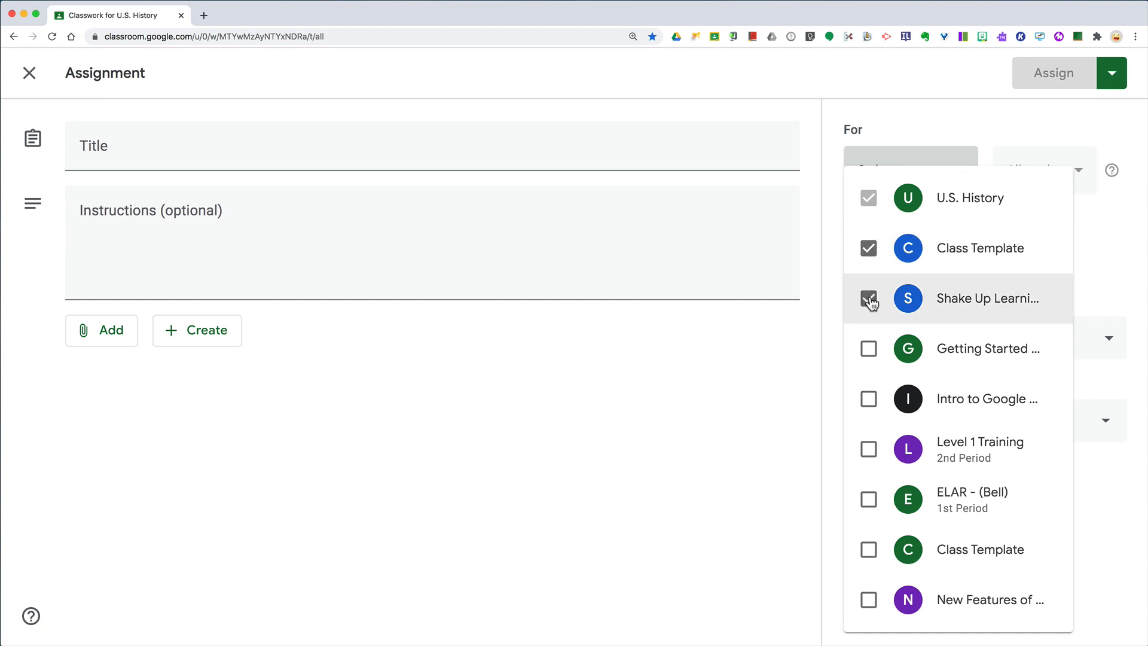
pyautogui.click(868, 298)
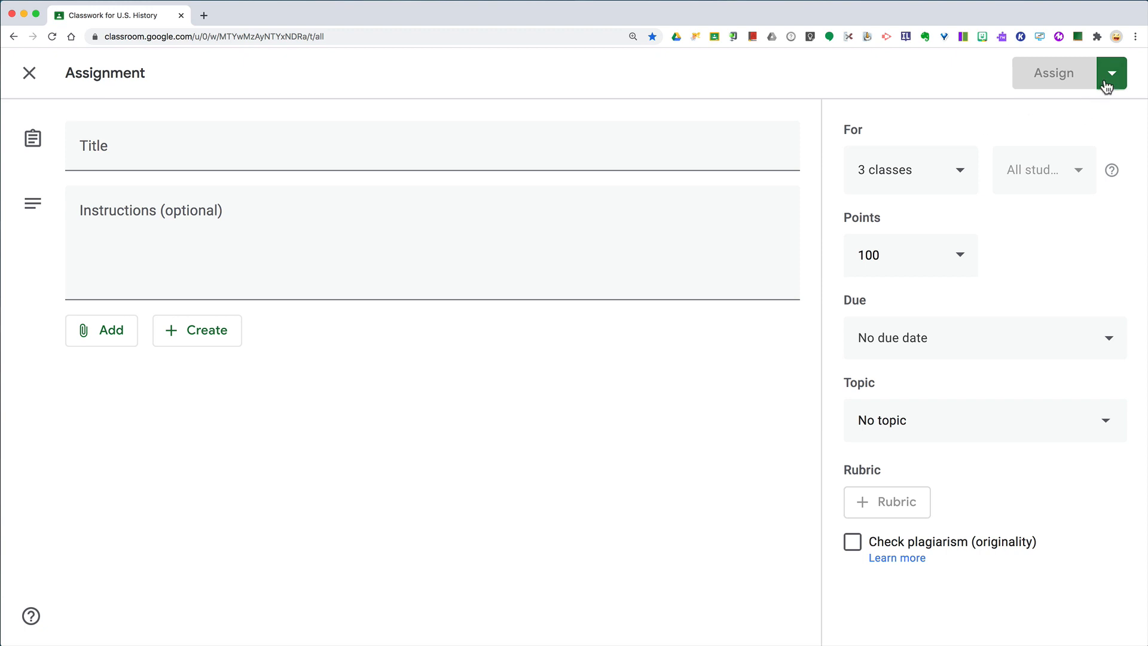
pyautogui.click(1114, 73)
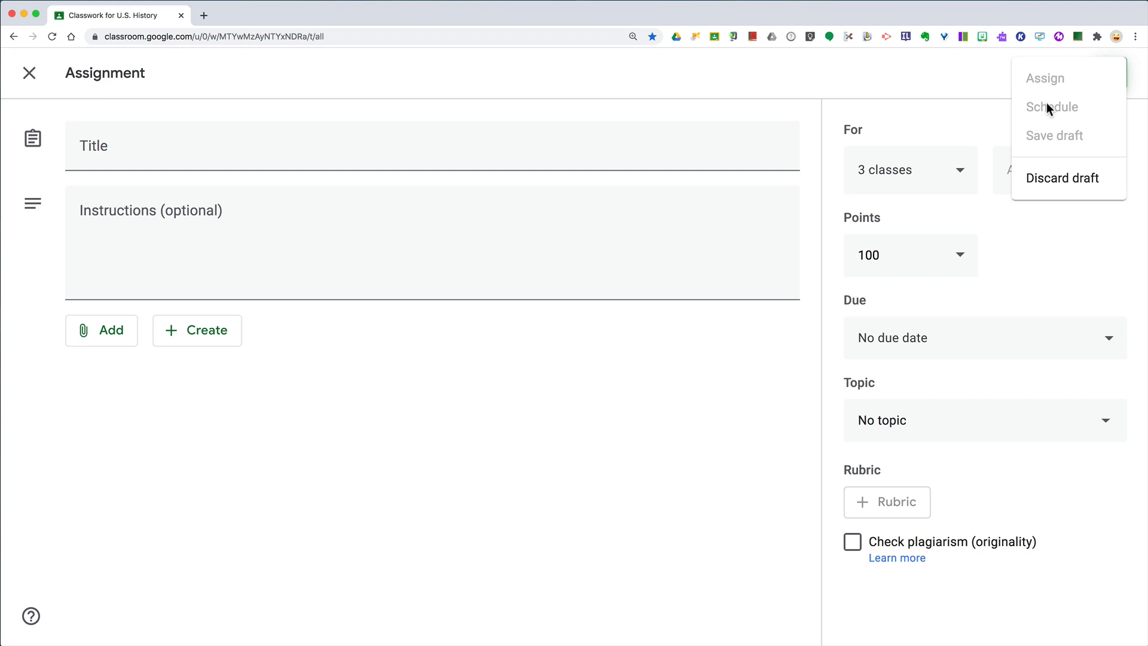